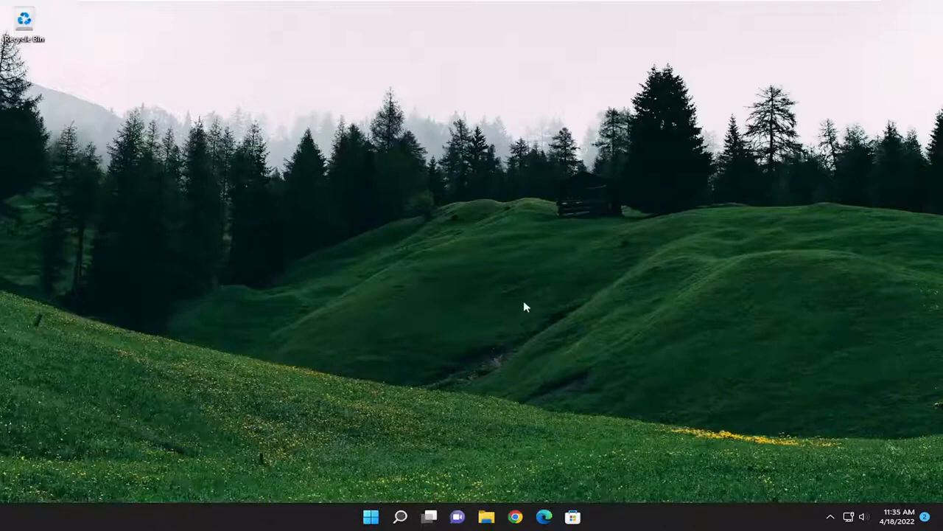
mouse_move(401, 517)
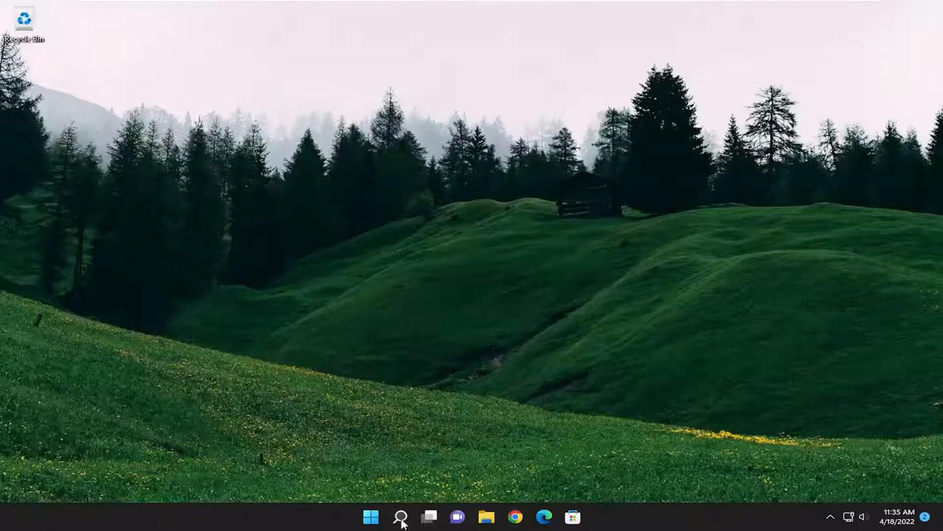
Step: Open Windows Search to look up the Troubleshoot settings page
click(405, 513)
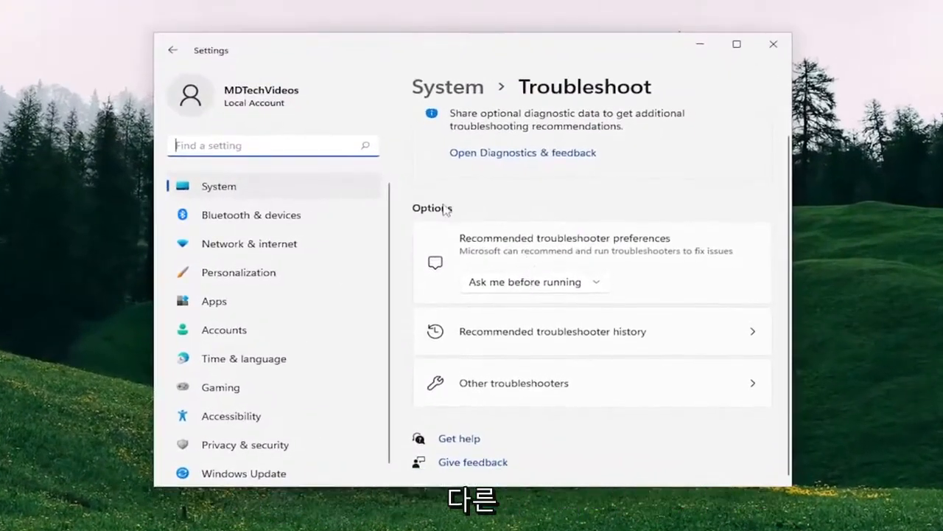
Step: Run the Power troubleshooter from Other troubleshooters and close it after it finishes
click(513, 383)
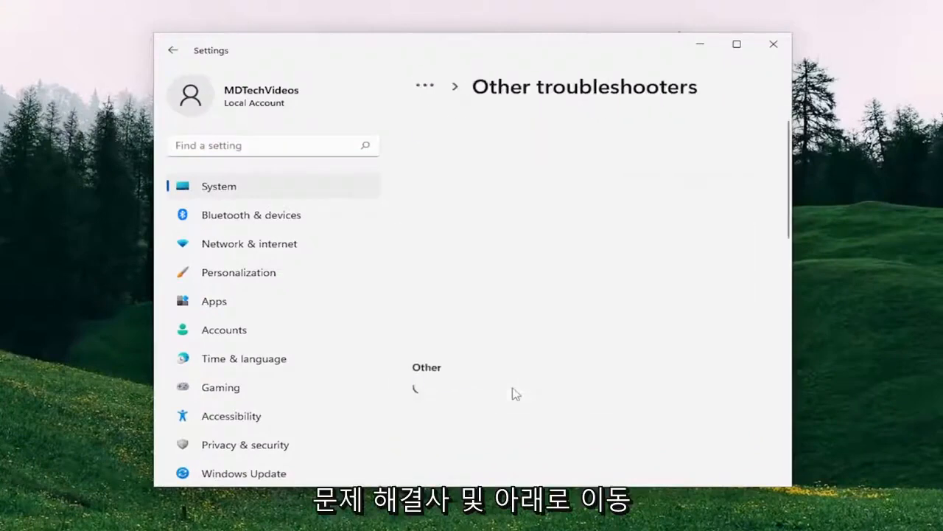
scroll(down, 3)
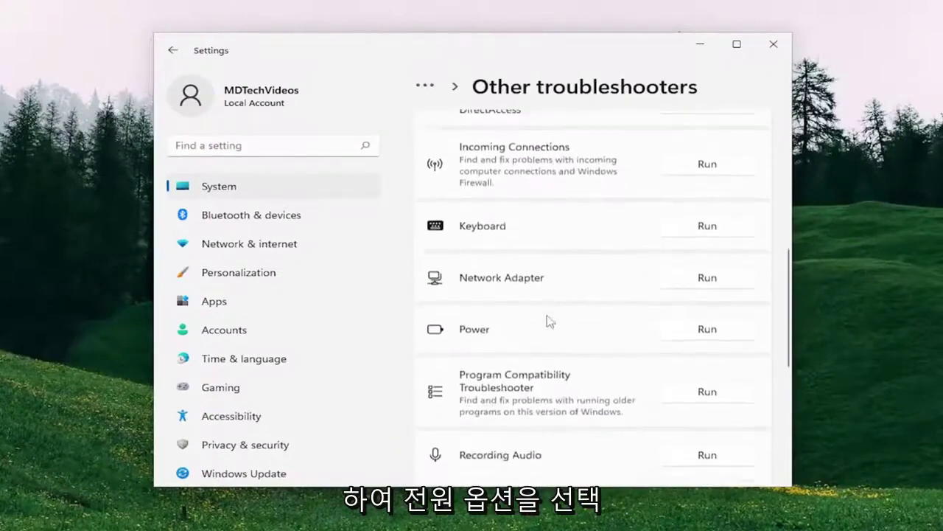
scroll(down, 3)
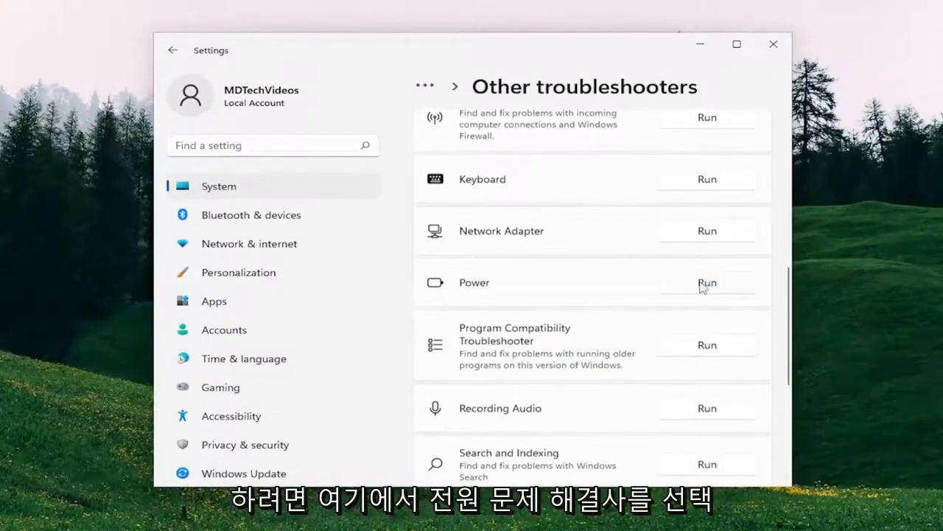
click(706, 282)
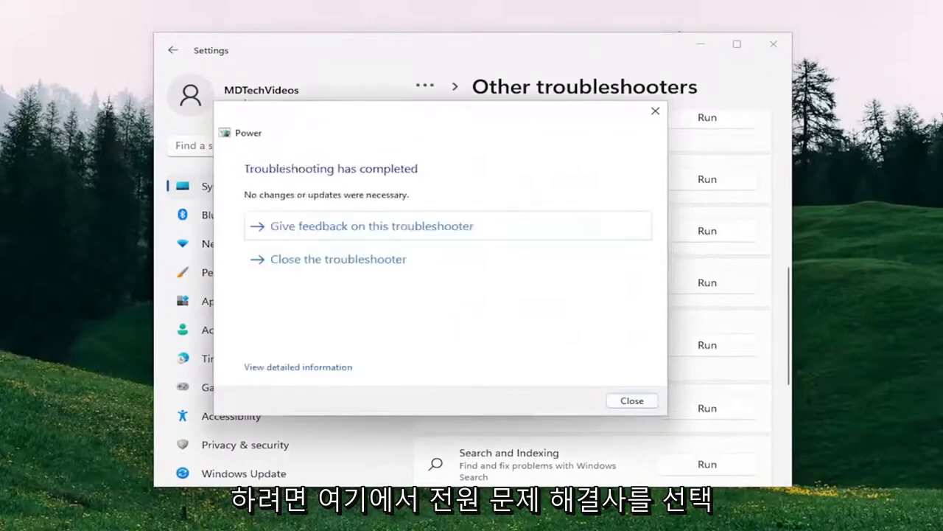
mouse_move(323, 99)
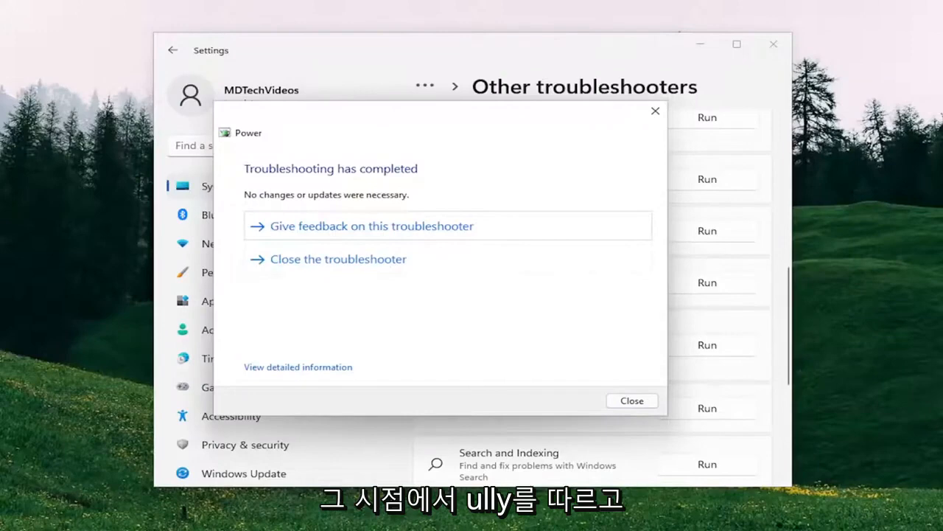
click(631, 400)
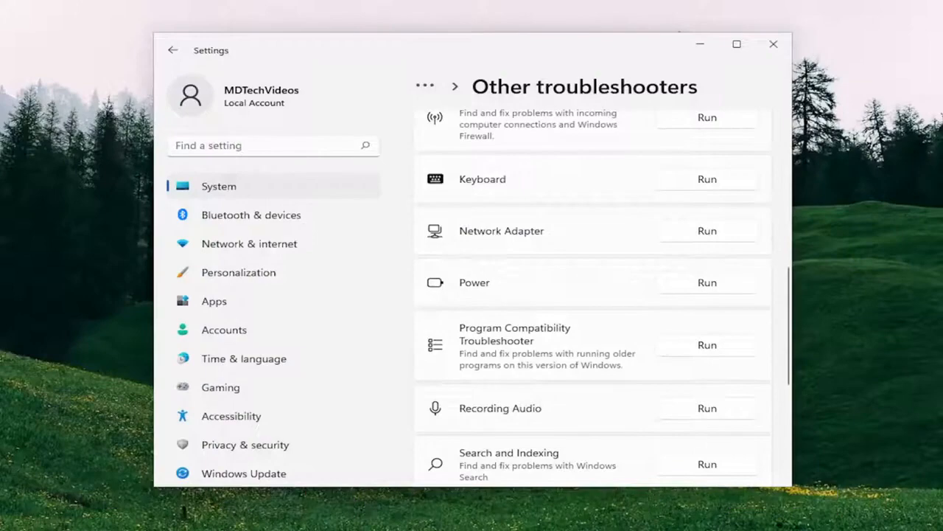
Step: Close Settings, open Device Manager, and expand Batteries to the Microsoft AC Adapter's options
click(768, 43)
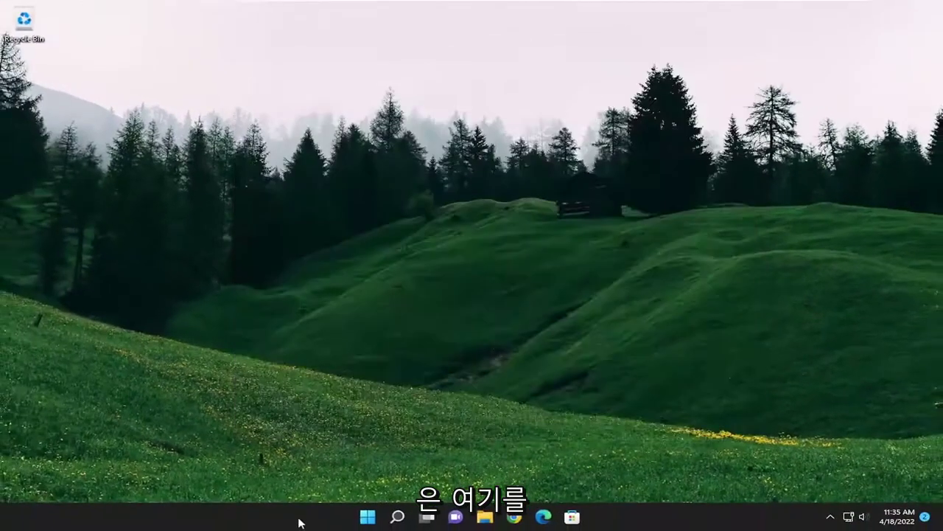
text(tro)
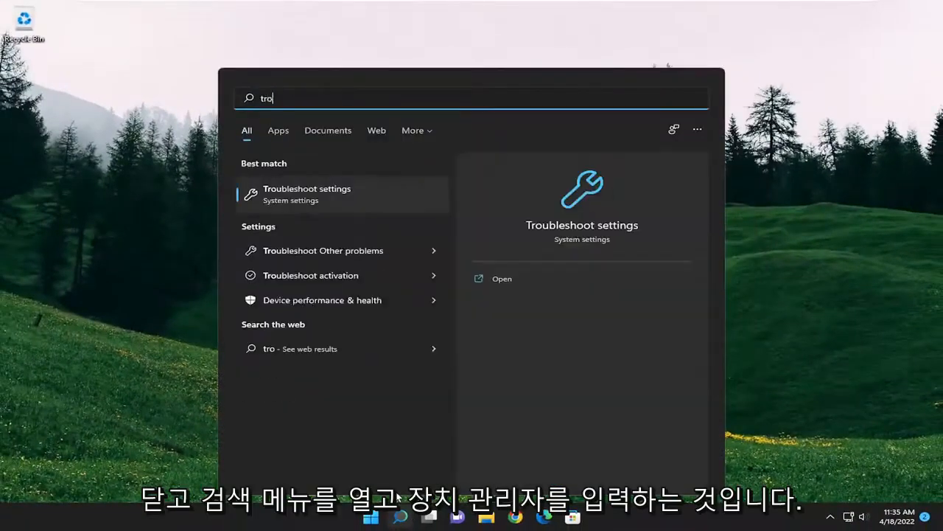
text(device manager)
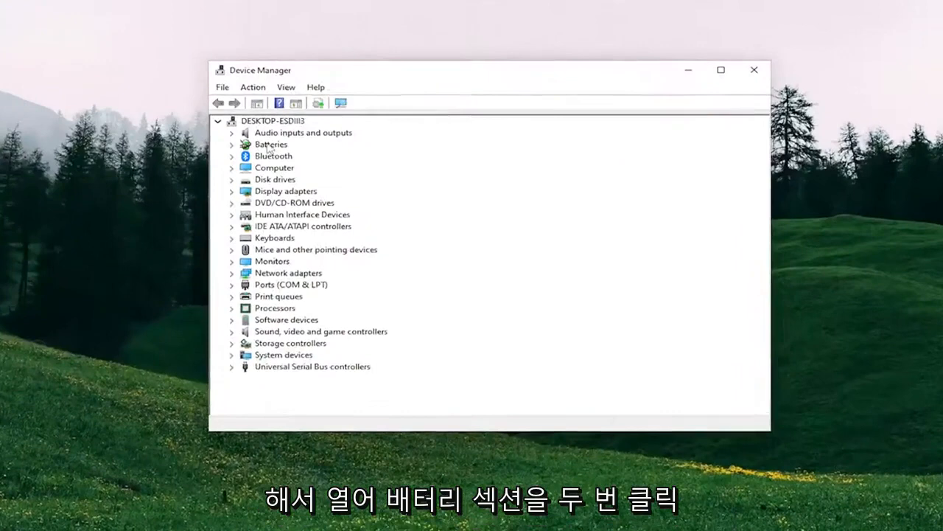
double_click(270, 144)
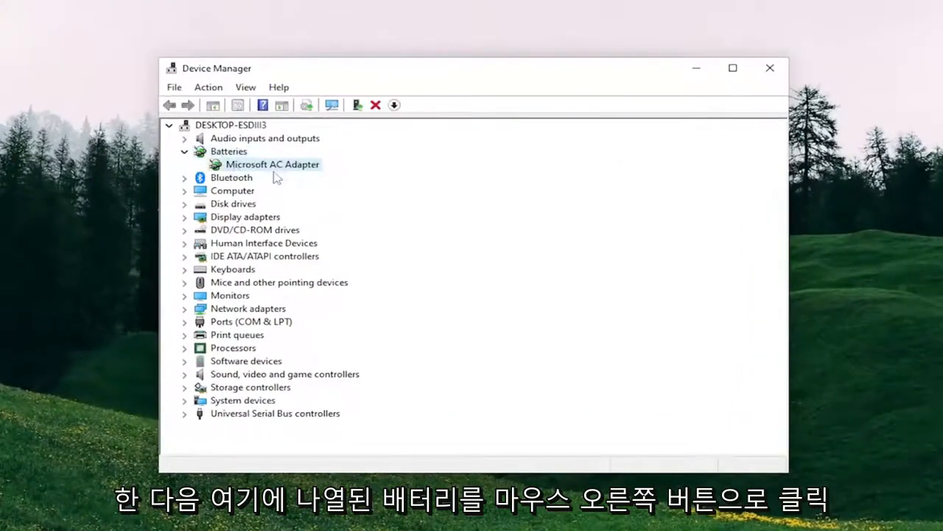
right_click(272, 164)
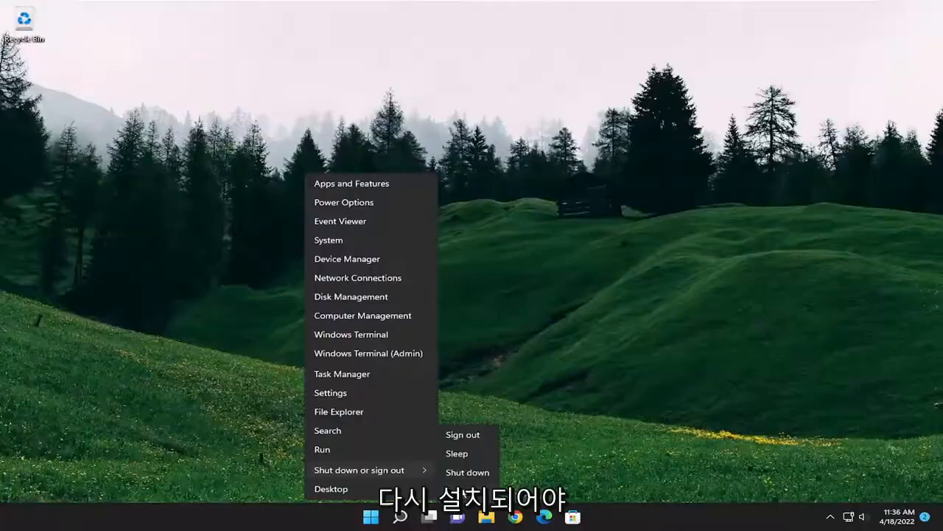
Step: Choose Restart from the shutdown submenu and wait for the desktop
click(467, 472)
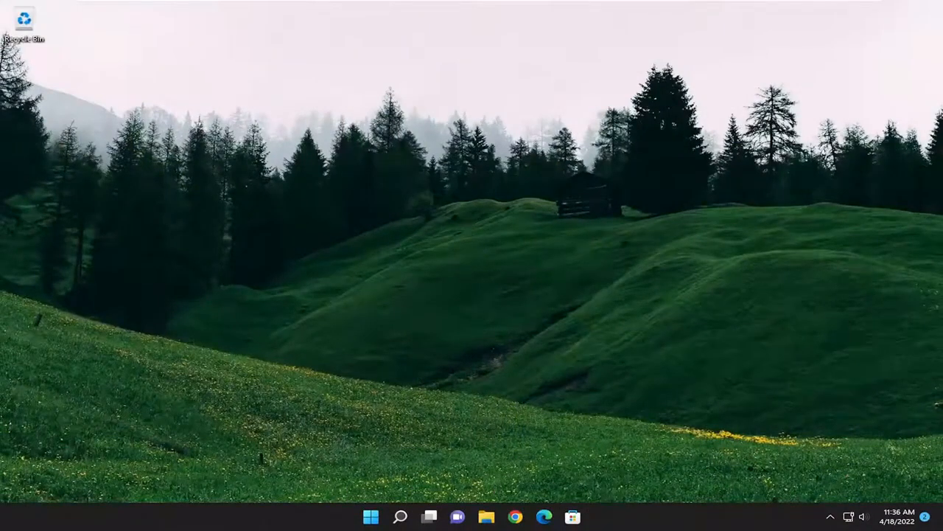
Step: Open Control Panel via search, switch to Large icons, and open Power Options
click(401, 516)
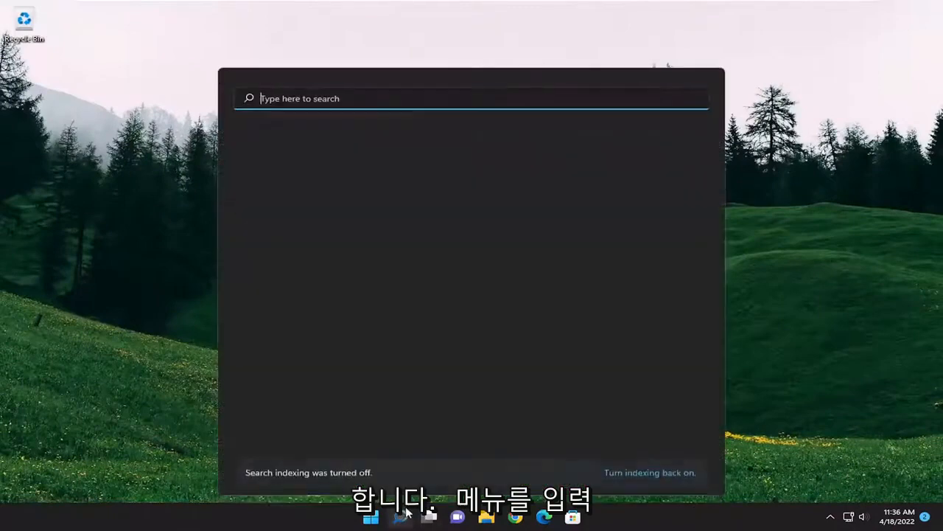
text(control panel)
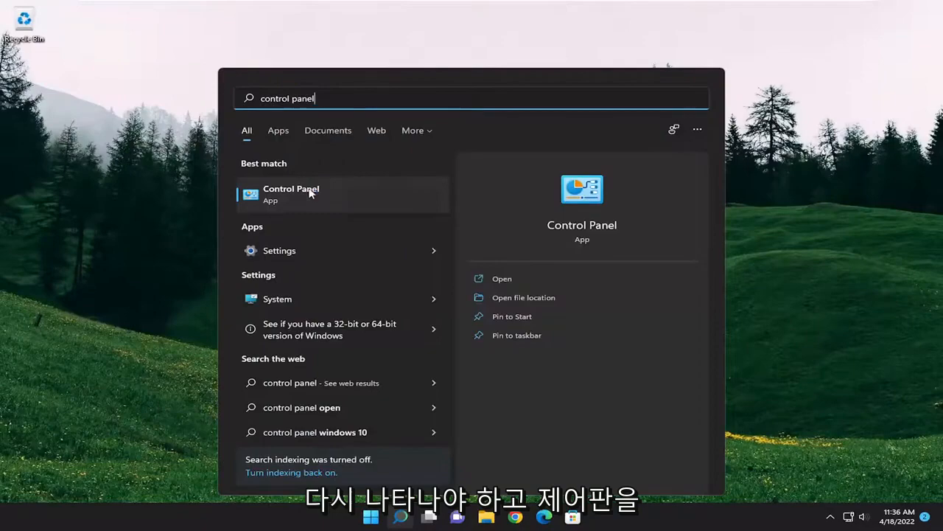
click(291, 193)
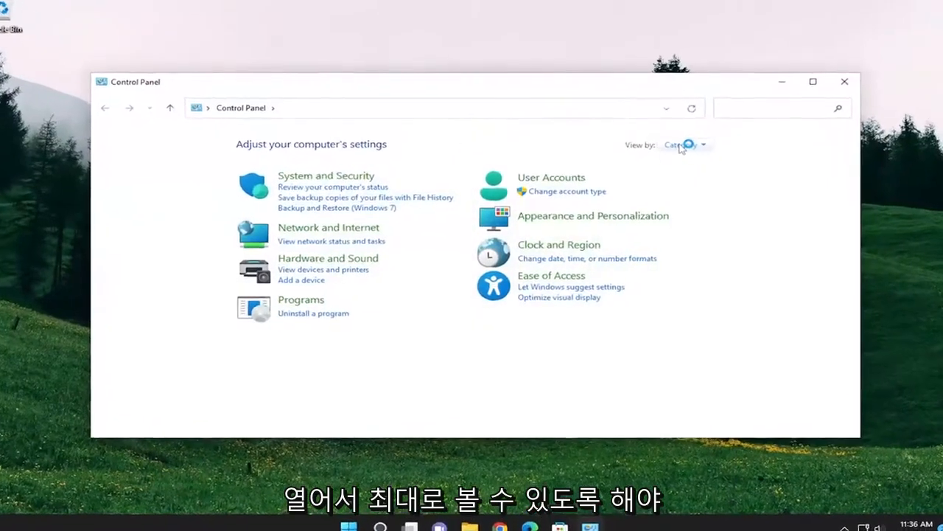
click(684, 145)
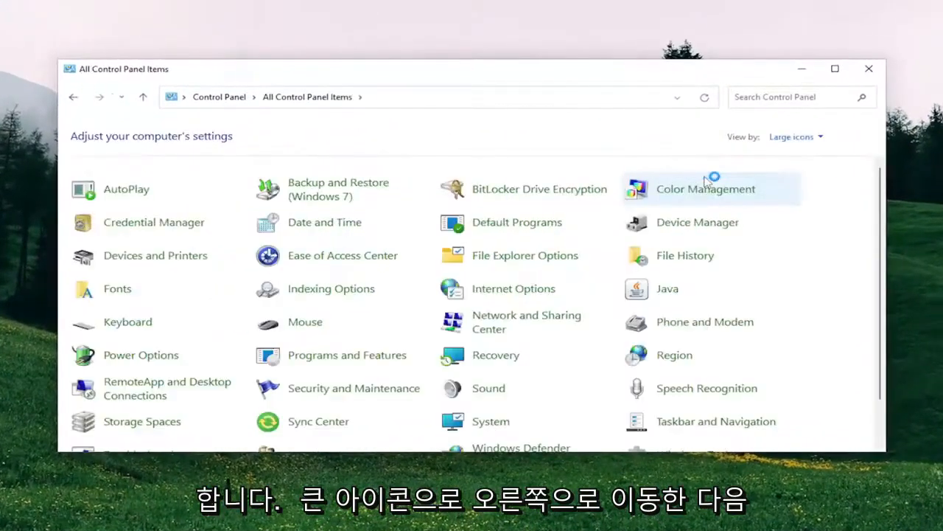
mouse_move(135, 360)
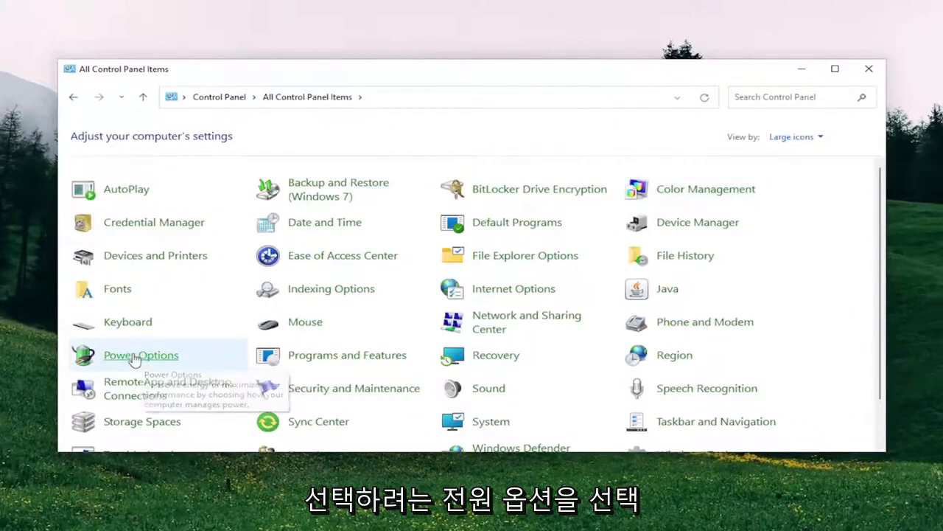
click(140, 354)
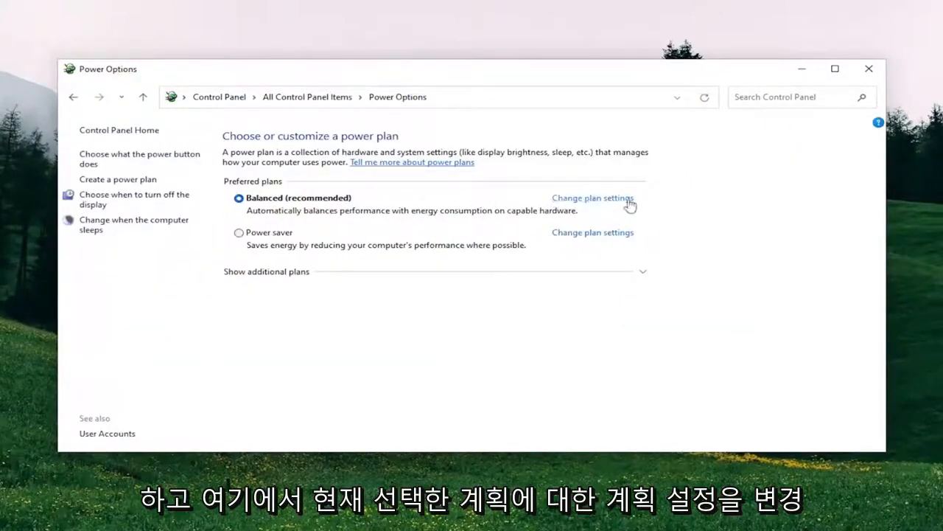
Step: Restore the Balanced plan's default settings, confirm with Yes, and close the window
click(592, 198)
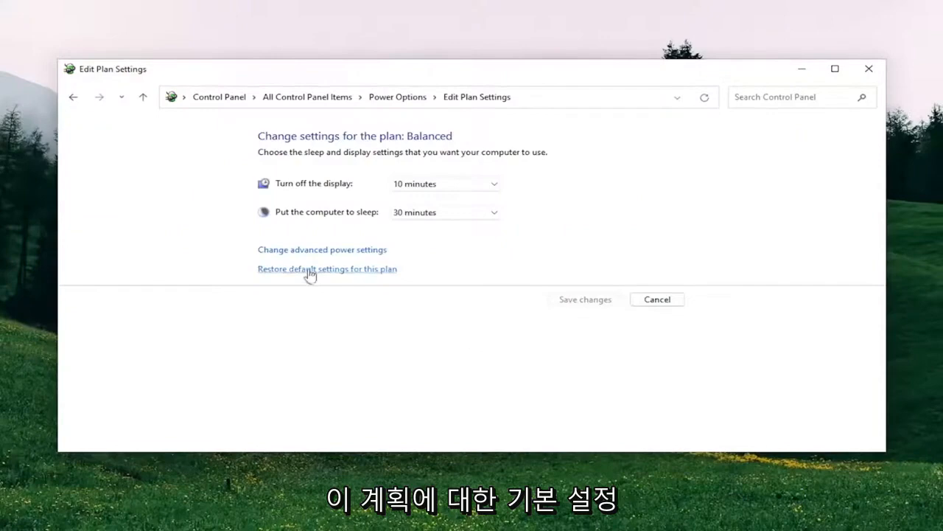
click(326, 269)
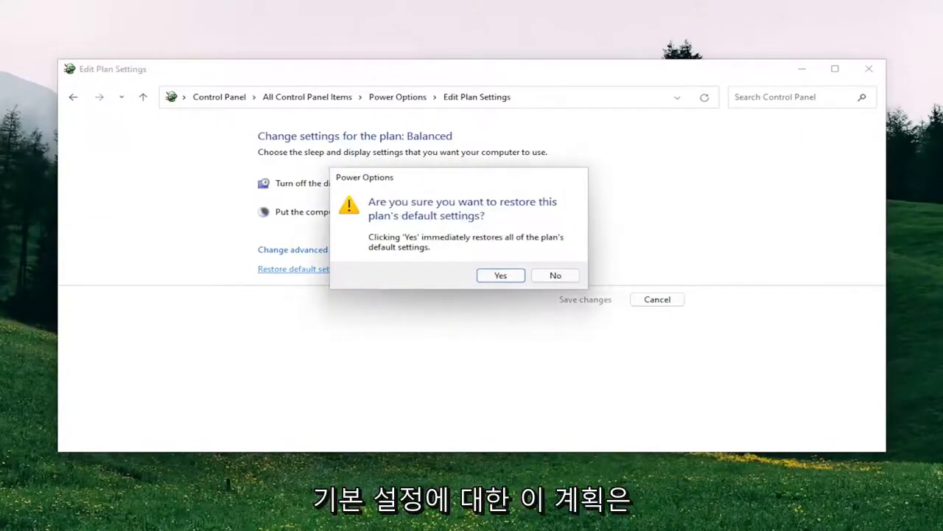
mouse_move(551, 255)
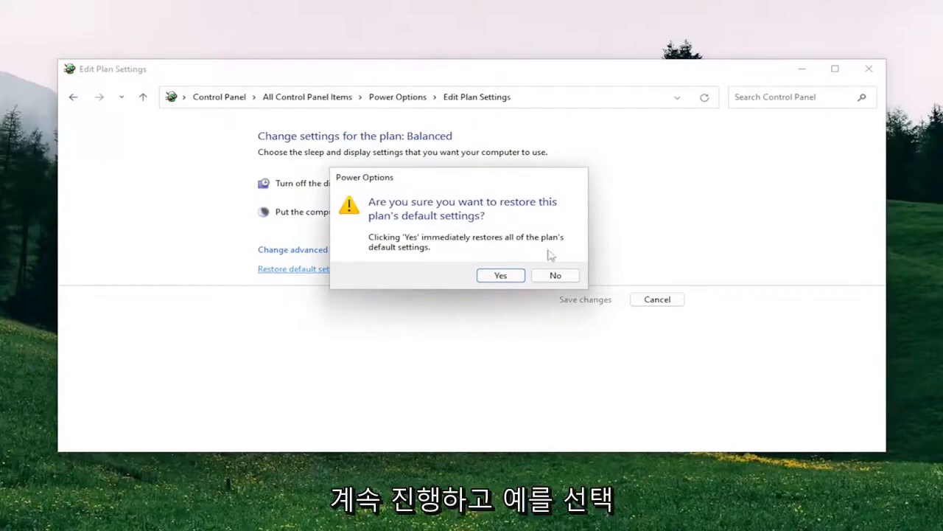
click(500, 275)
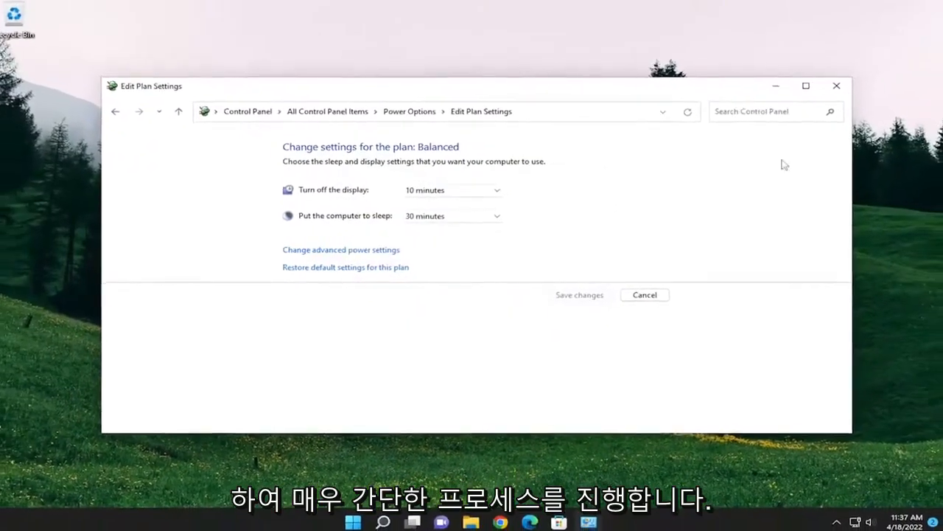
click(644, 294)
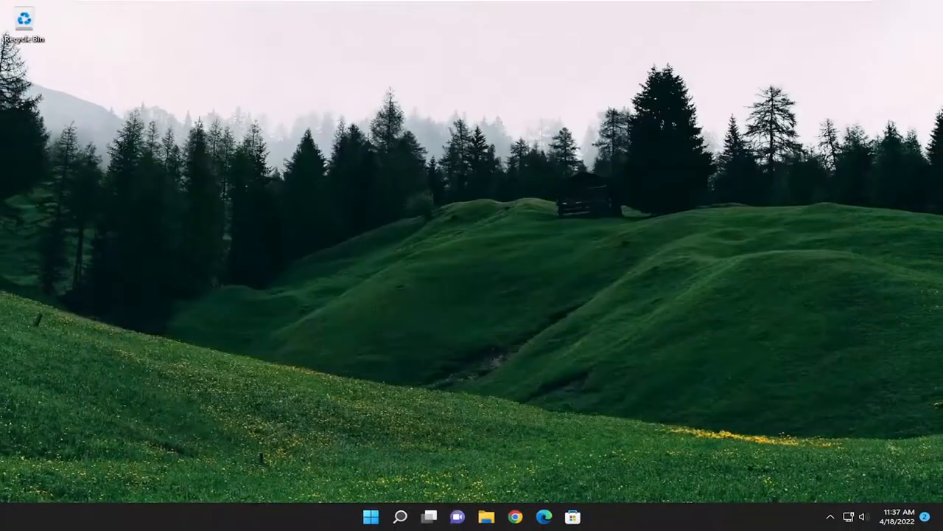